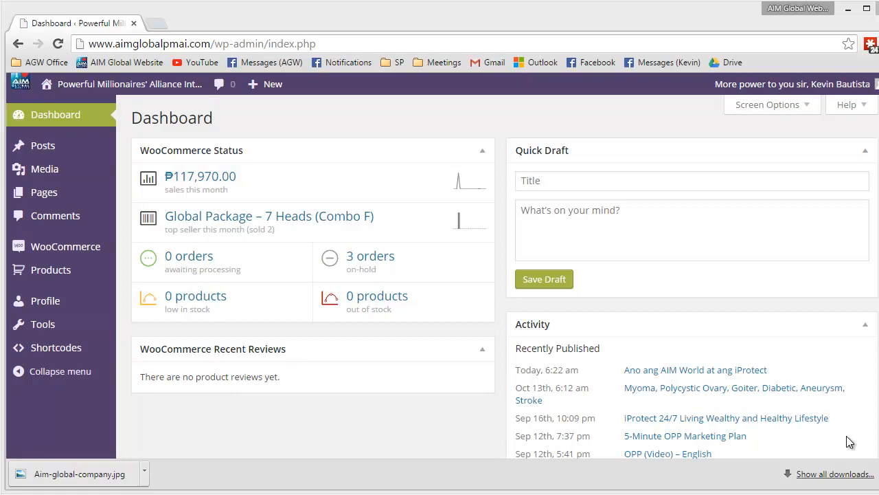
mouse_move(404, 130)
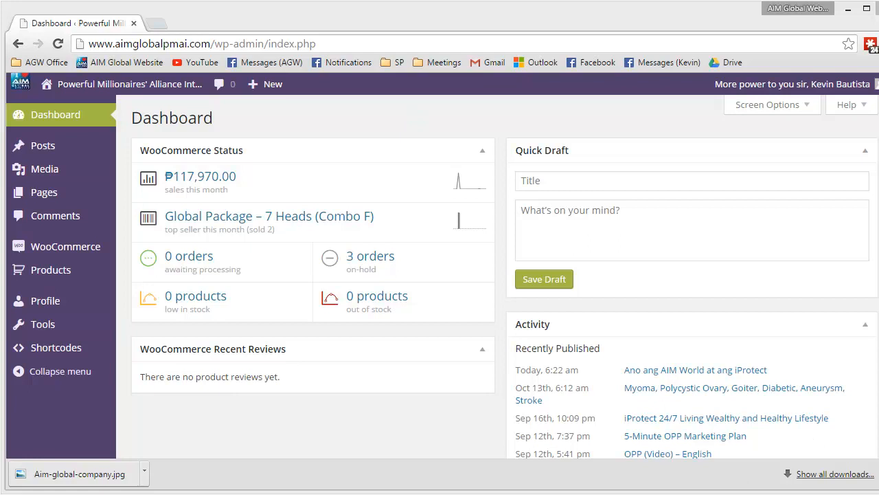
mouse_move(63, 147)
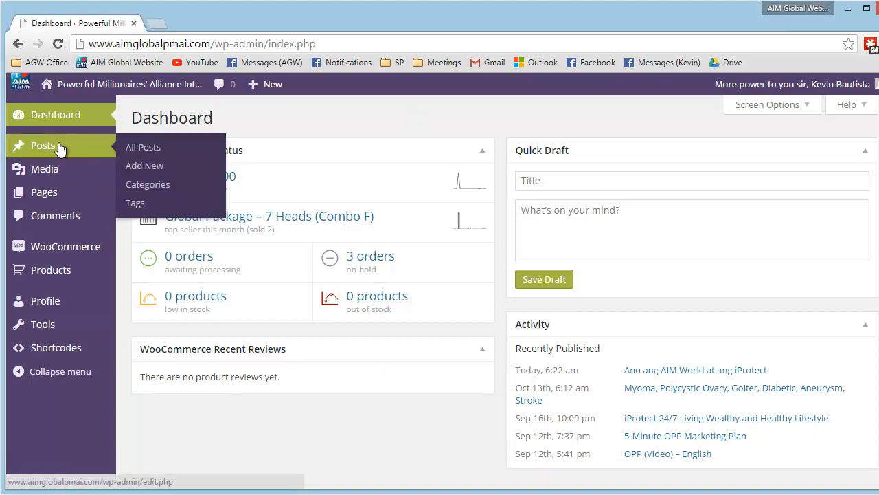
mouse_move(24, 151)
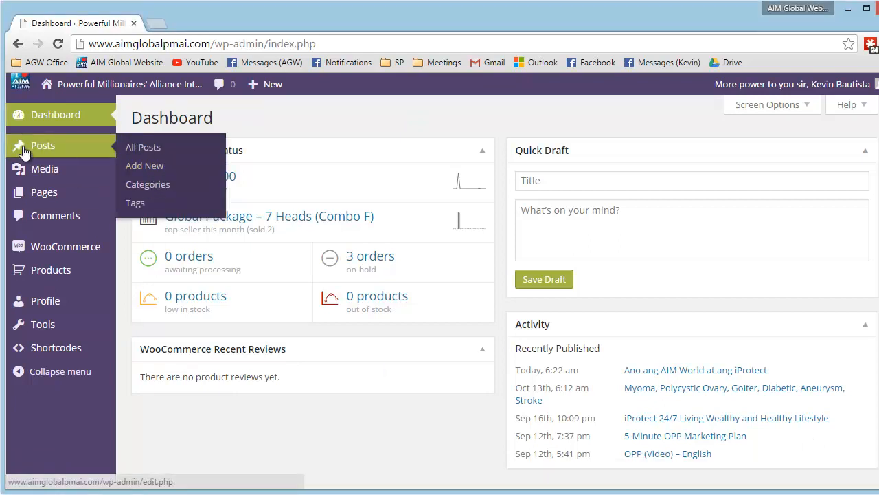
mouse_move(144, 172)
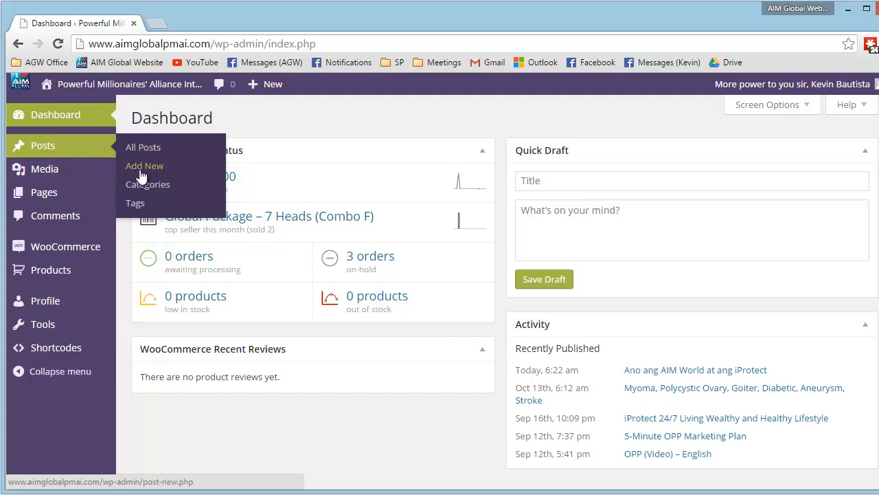
Step: Start a new post from Posts > Add New in the admin sidebar
click(144, 166)
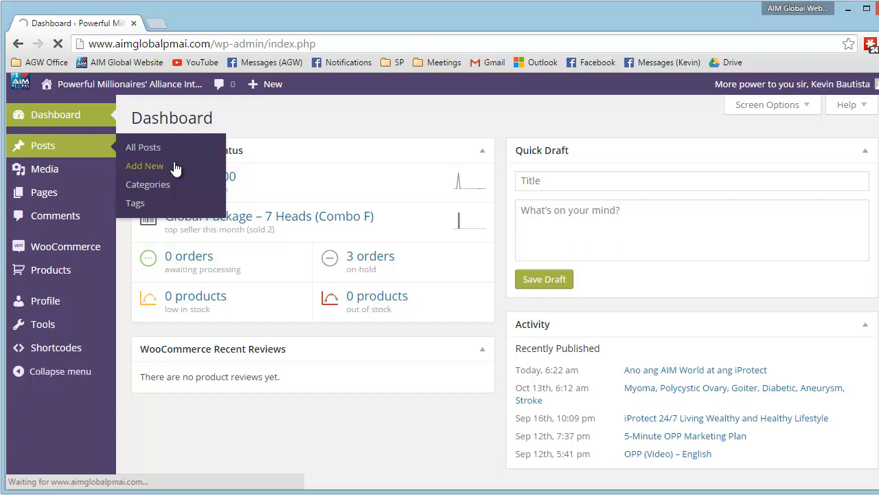
click(144, 165)
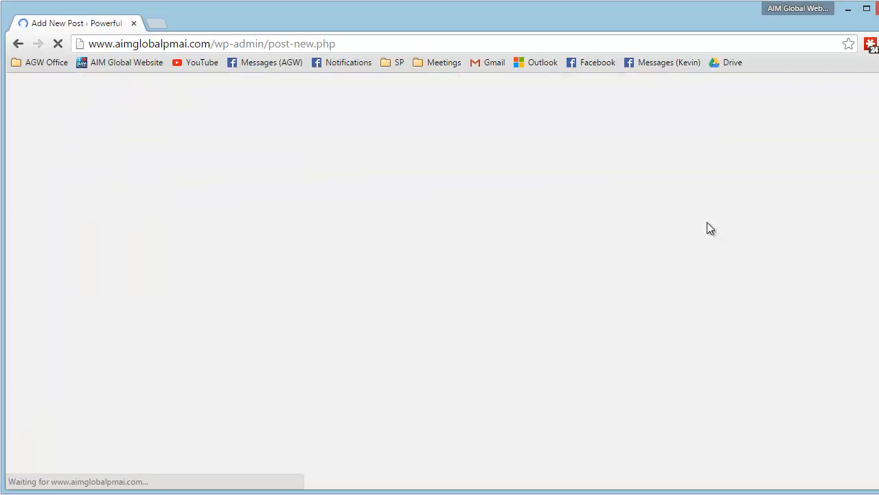
mouse_move(395, 190)
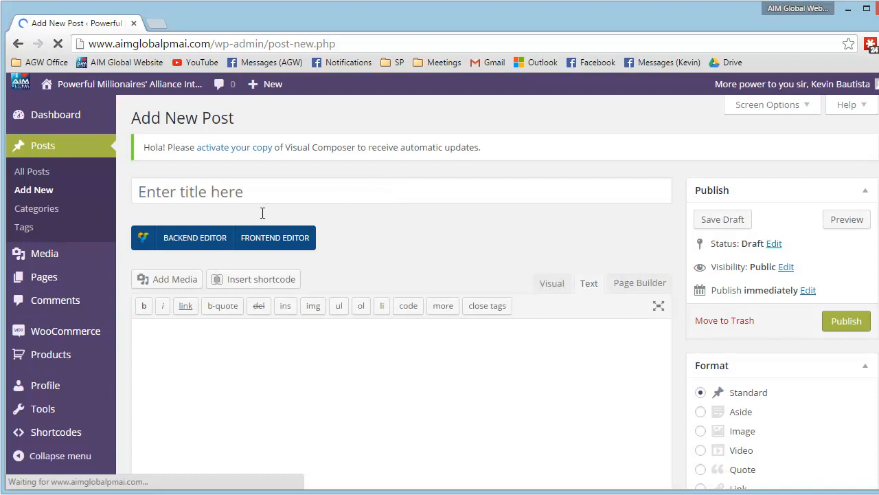
Step: Enter 'Our Company' as the post title
click(259, 191)
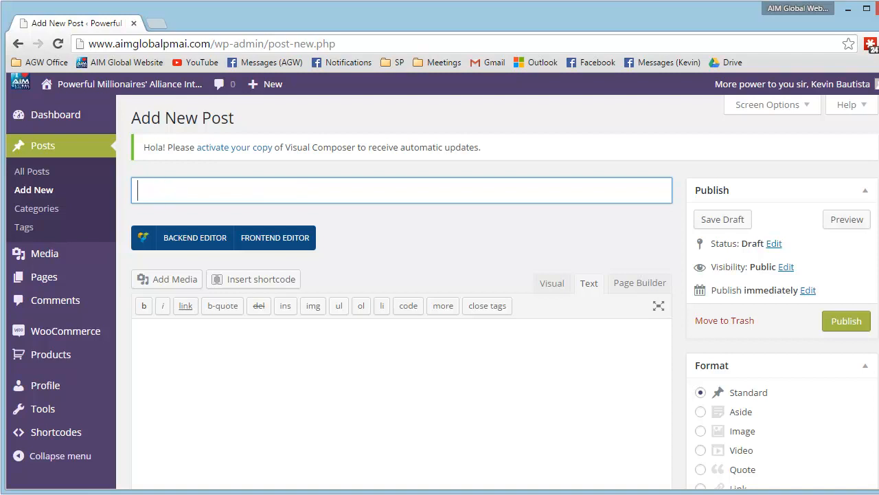
text(Our Compan)
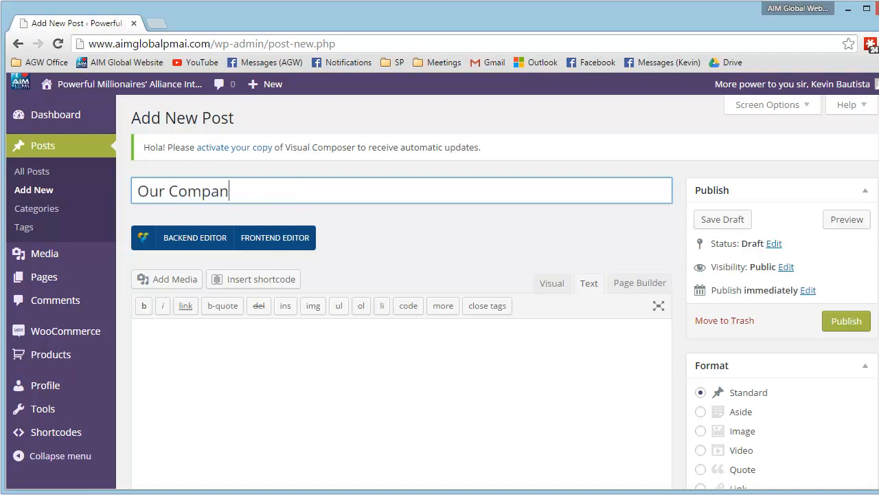
text(y)
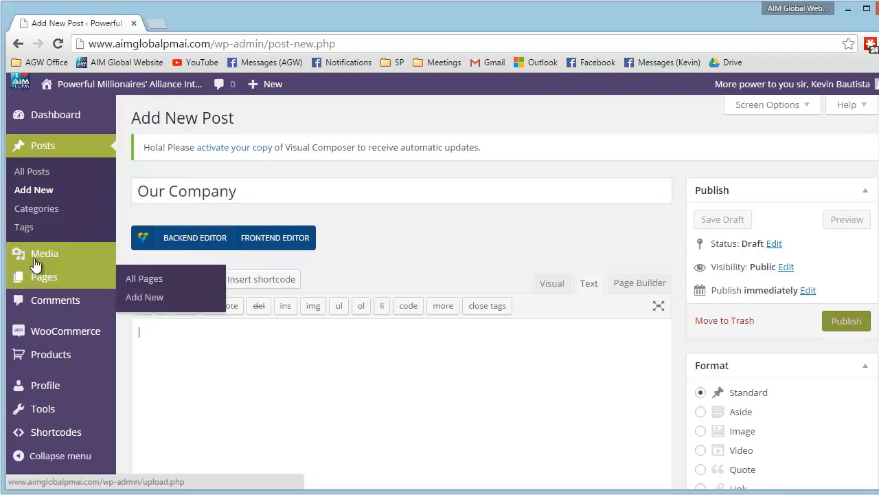
mouse_move(182, 285)
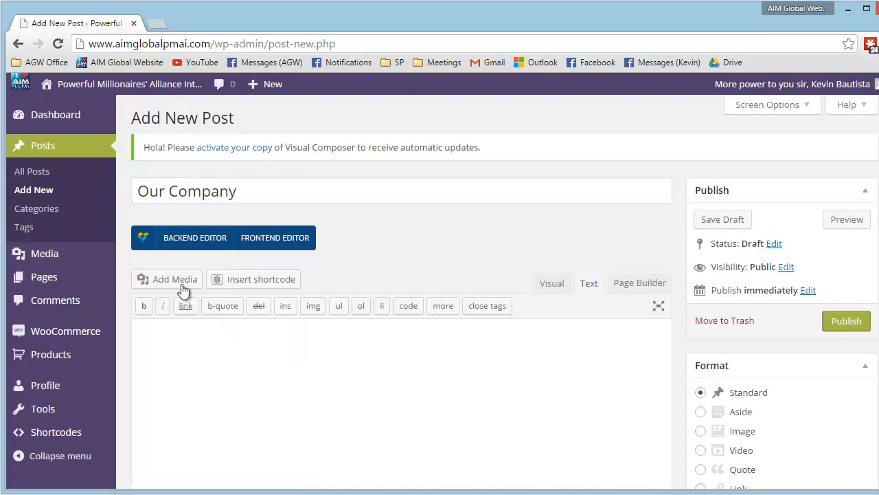
Step: Open Add Media on its Upload Files pane
click(173, 279)
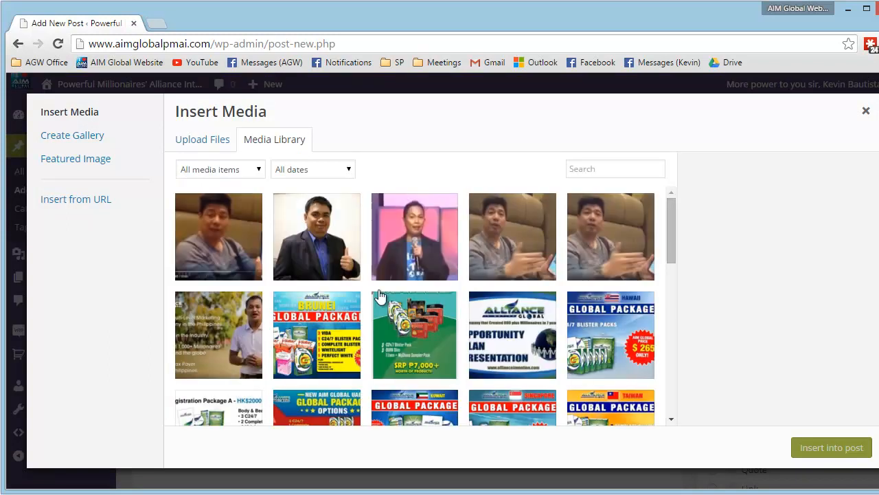
mouse_move(647, 258)
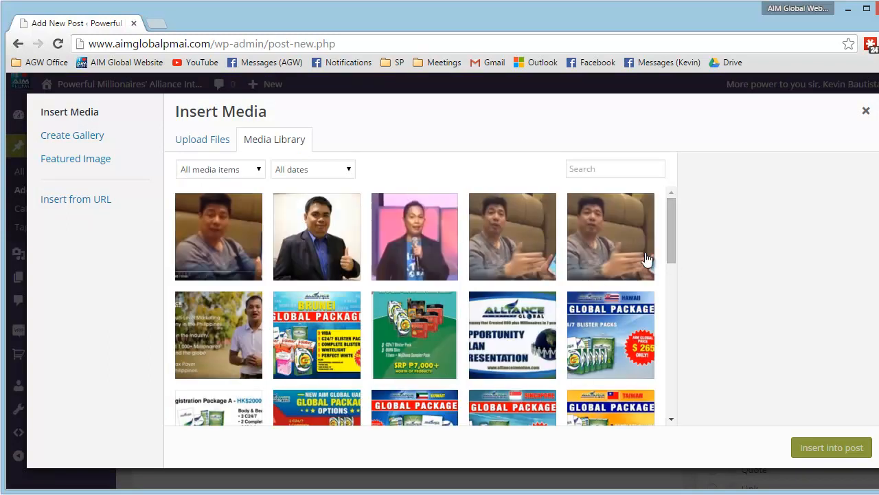
scroll(down, 3)
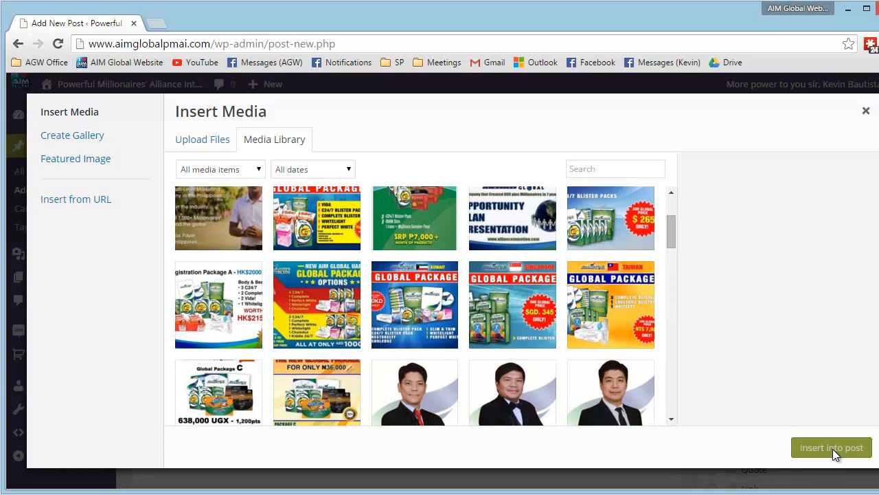
mouse_move(689, 224)
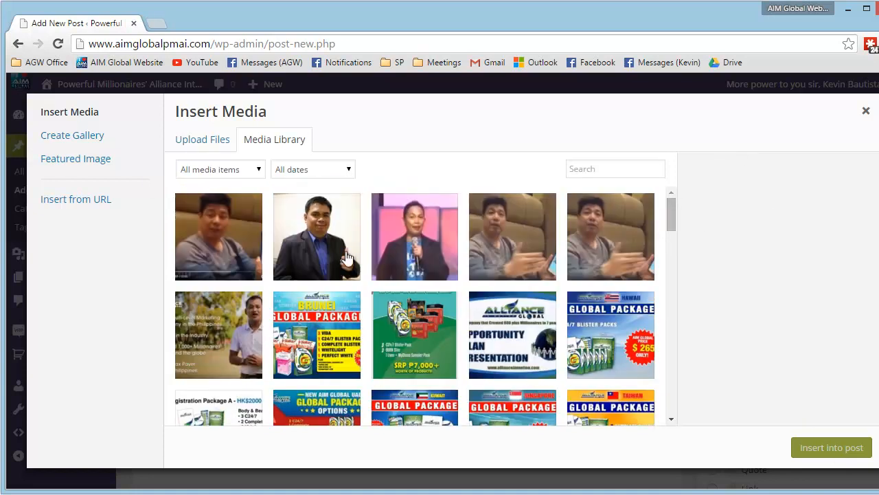
mouse_move(209, 146)
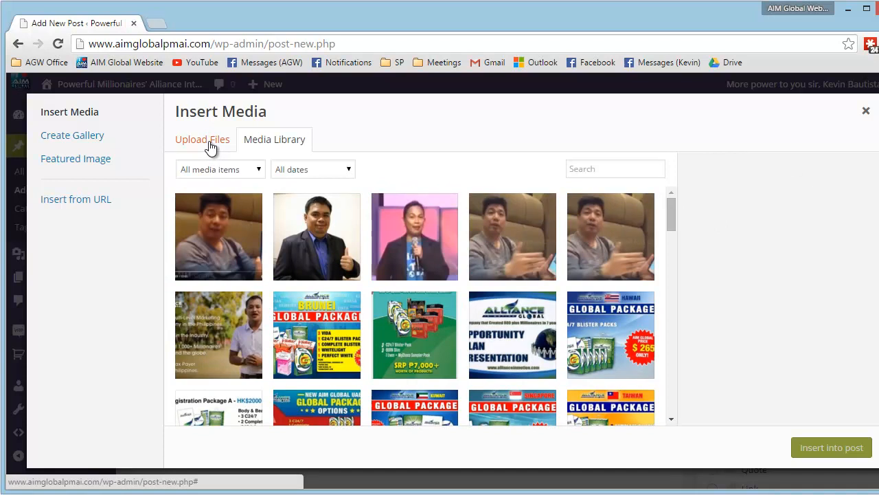
click(202, 139)
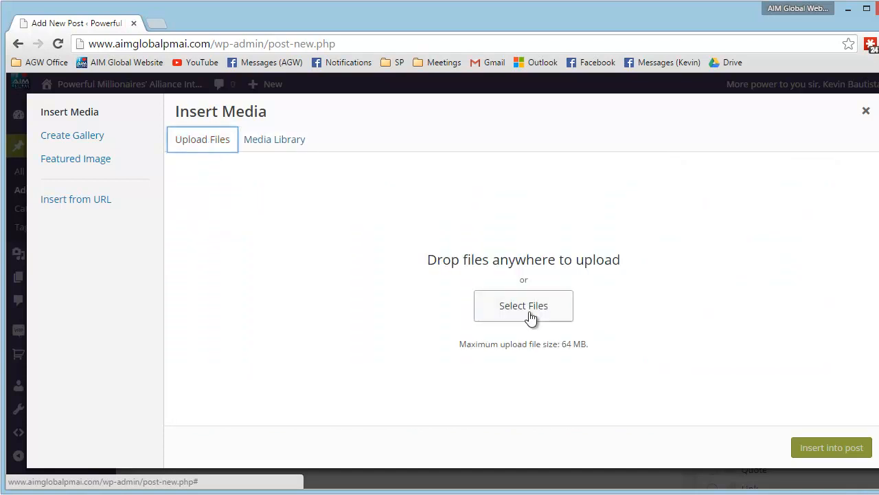
Step: Upload Aim-global-company.jpg from the Videos folder to the media library
click(524, 305)
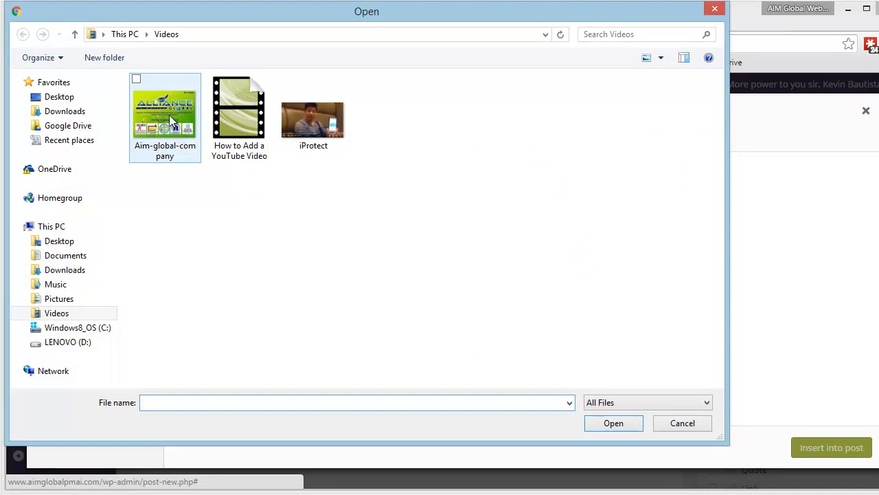
click(165, 114)
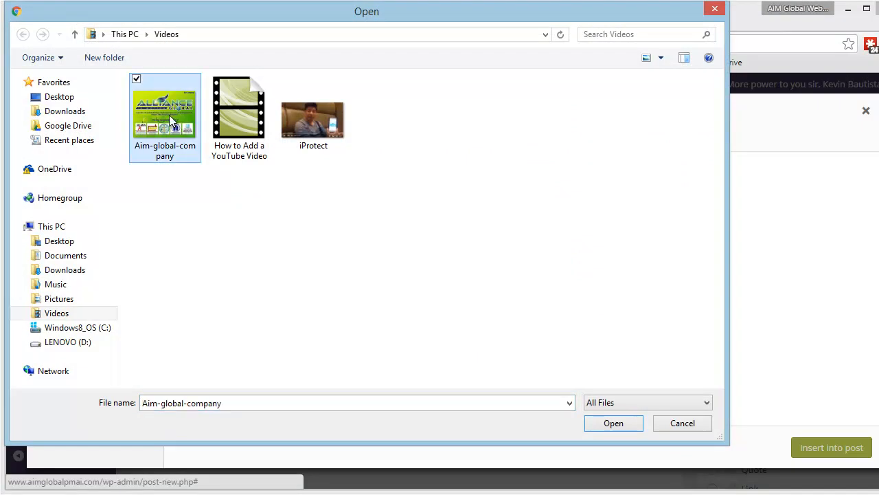
mouse_move(625, 430)
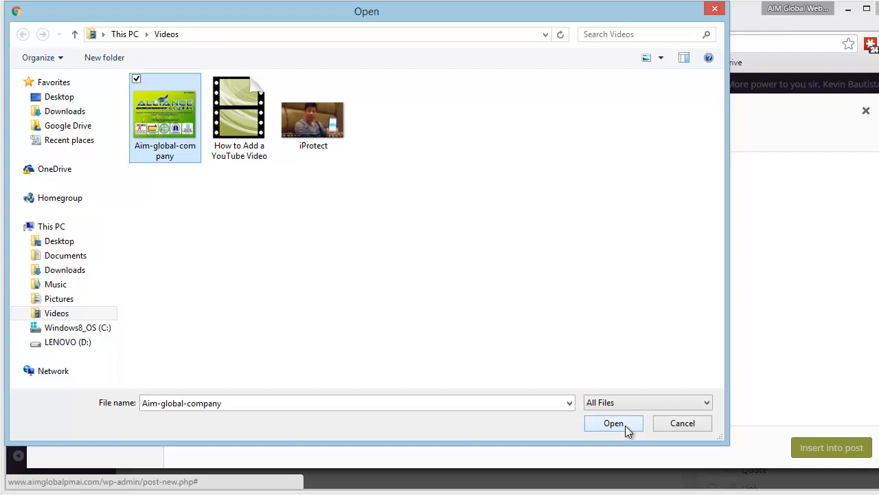
click(614, 423)
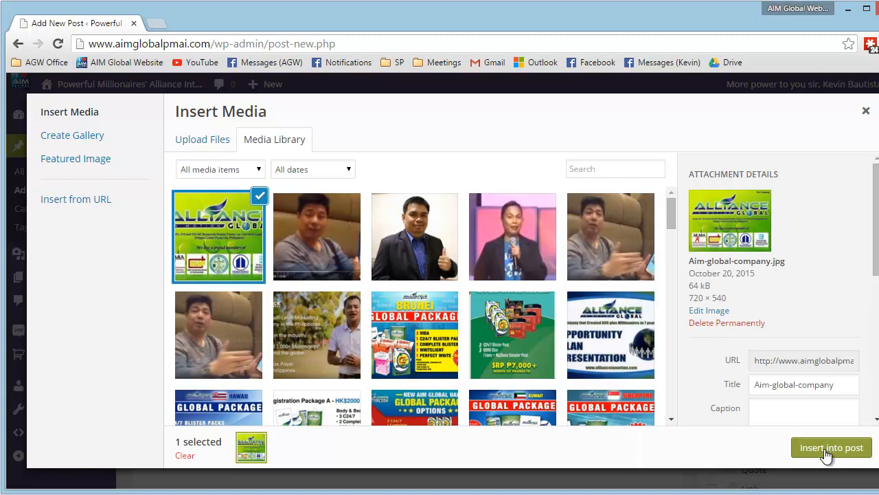
mouse_move(831, 455)
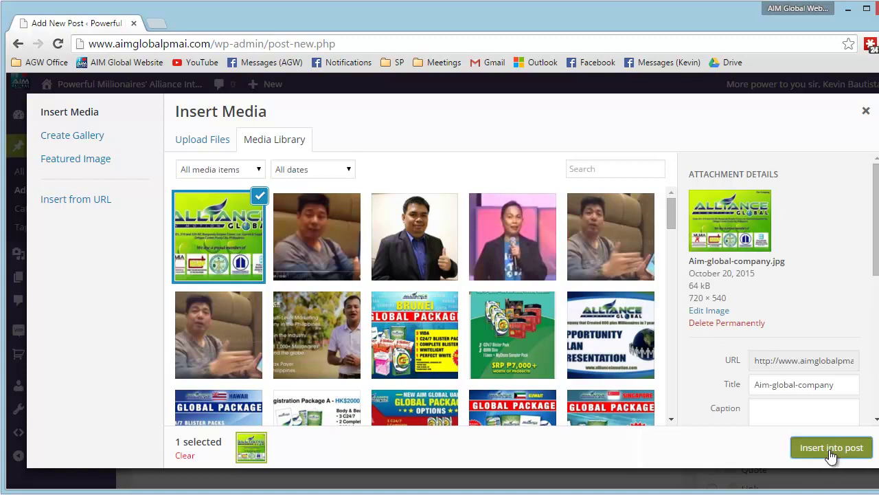
Step: Insert the Aim-global-company image into the post body
click(832, 448)
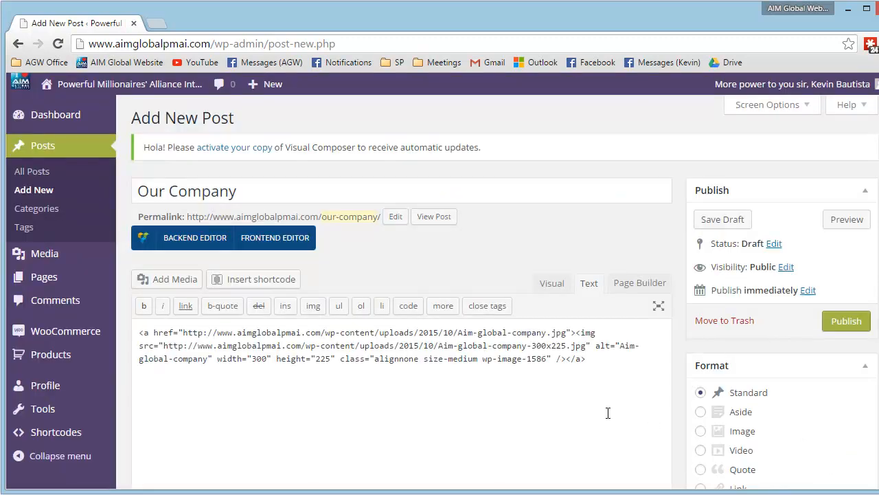
scroll(down, 3)
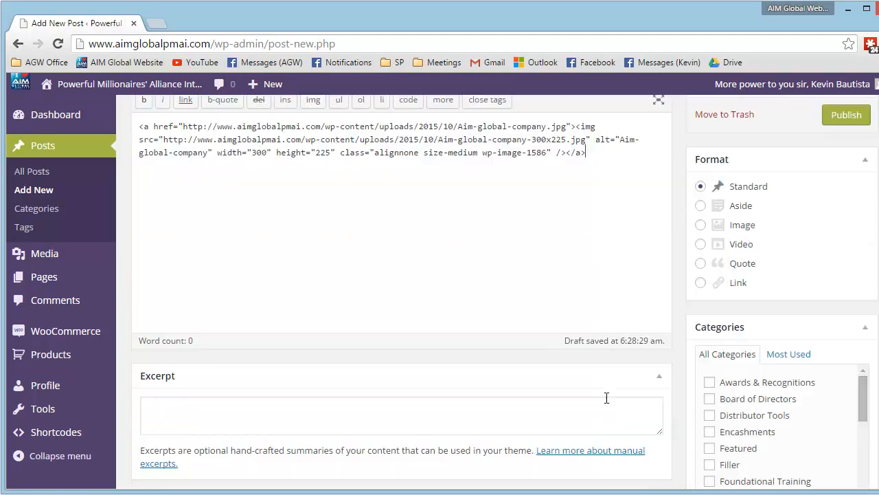
scroll(down, 3)
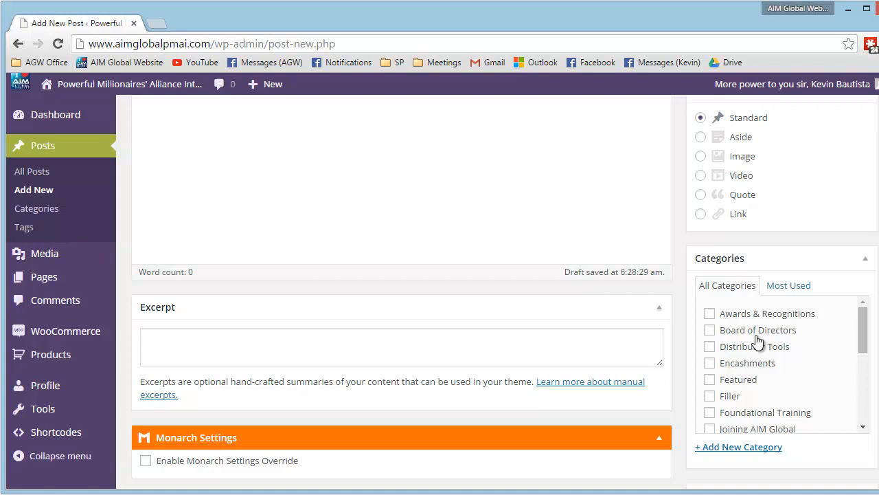
scroll(down, 3)
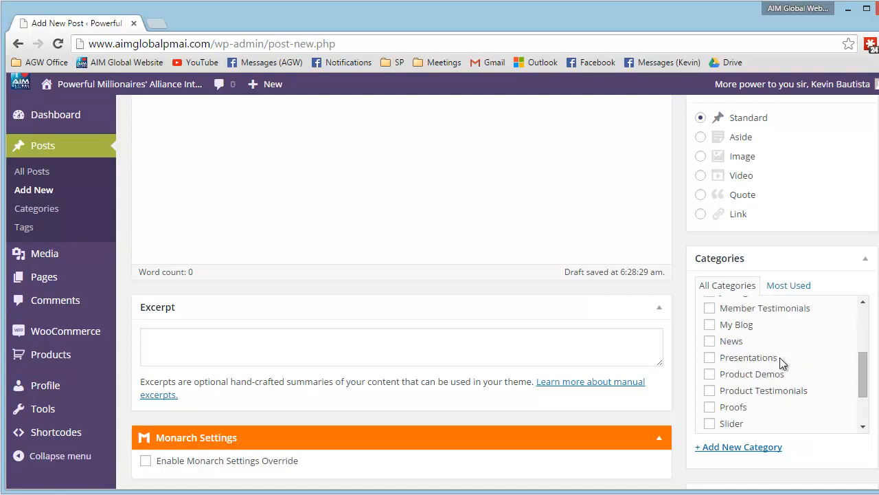
scroll(down, 3)
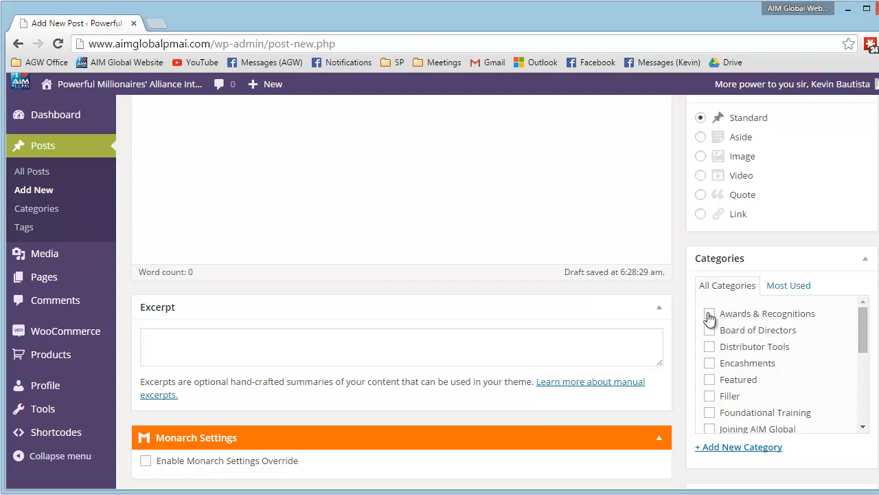
mouse_move(709, 403)
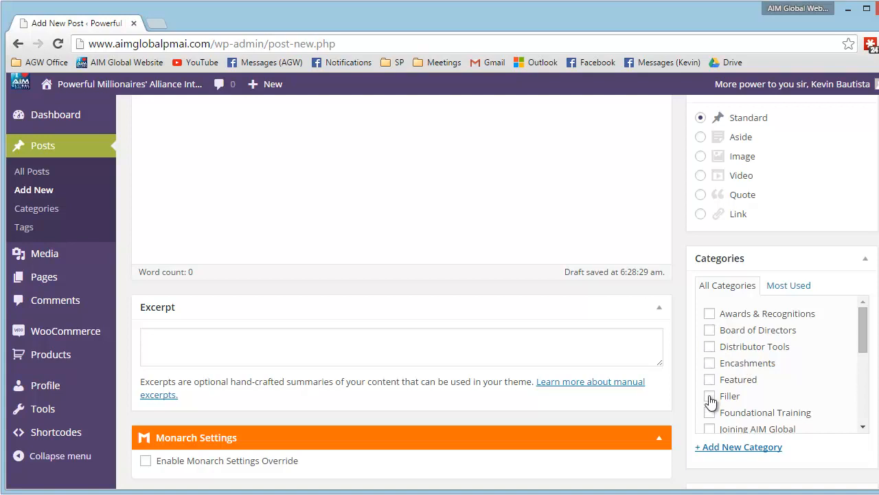
scroll(down, 3)
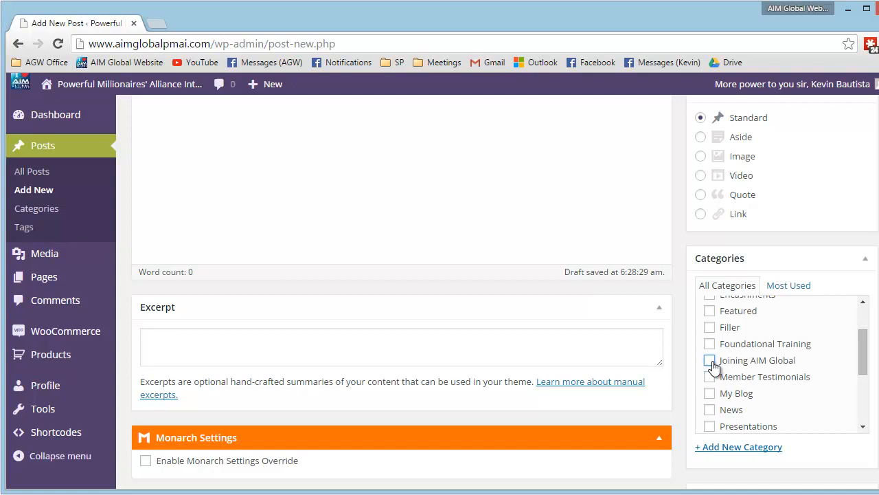
scroll(down, 3)
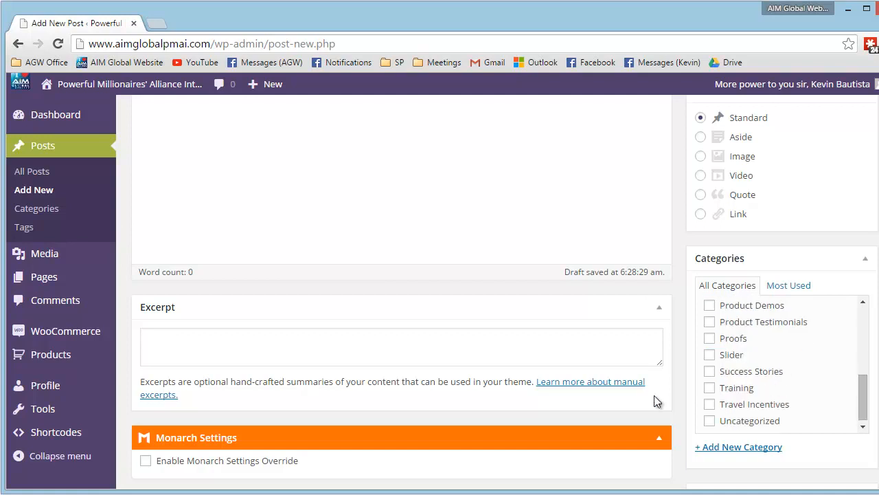
mouse_move(738, 355)
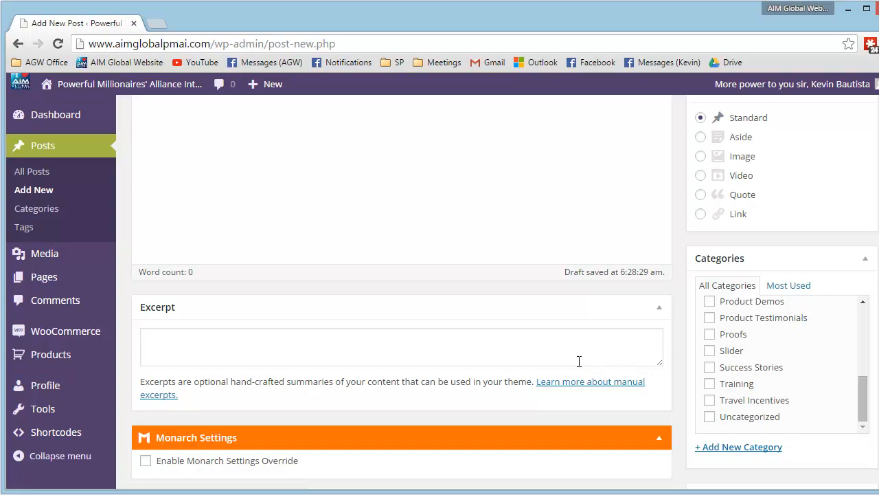
click(355, 354)
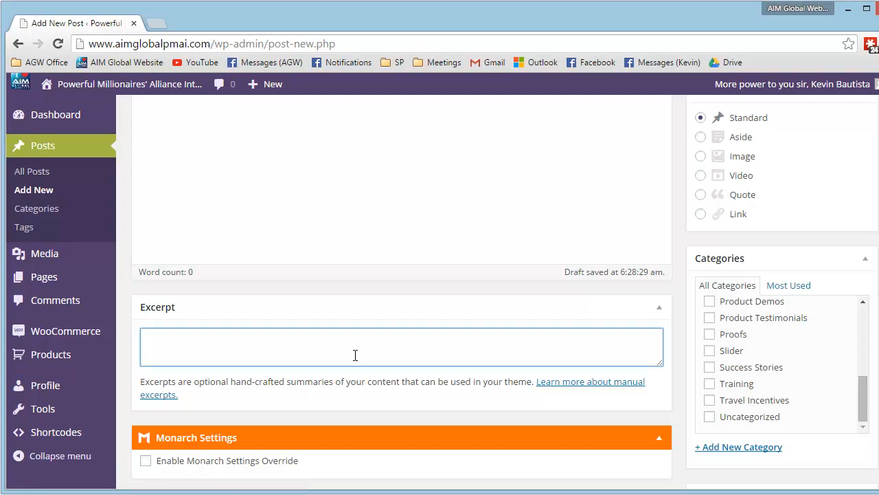
mouse_move(353, 353)
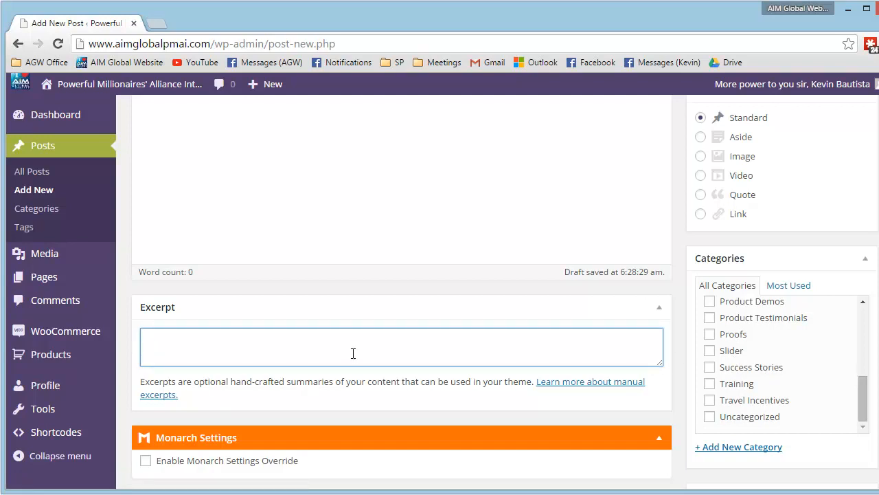
text(If you have)
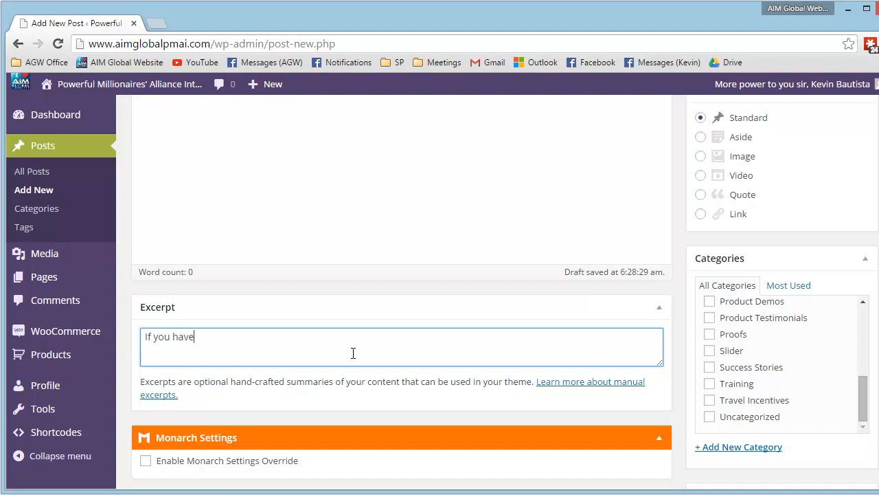
text(any more question)
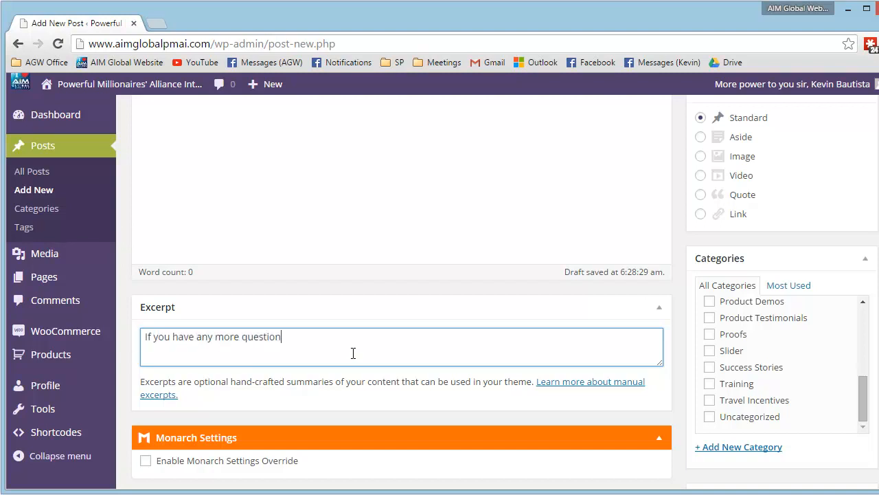
text(s, please conta)
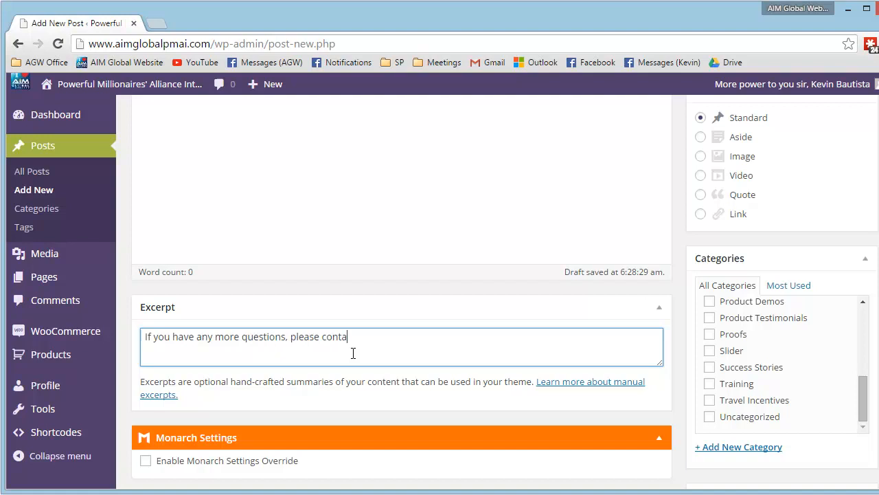
text(ct us at)
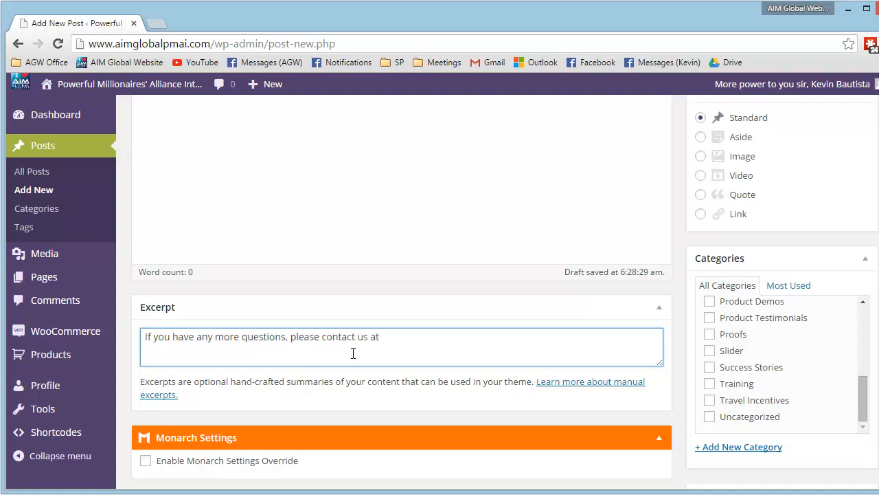
text(+63-917-540-8227.)
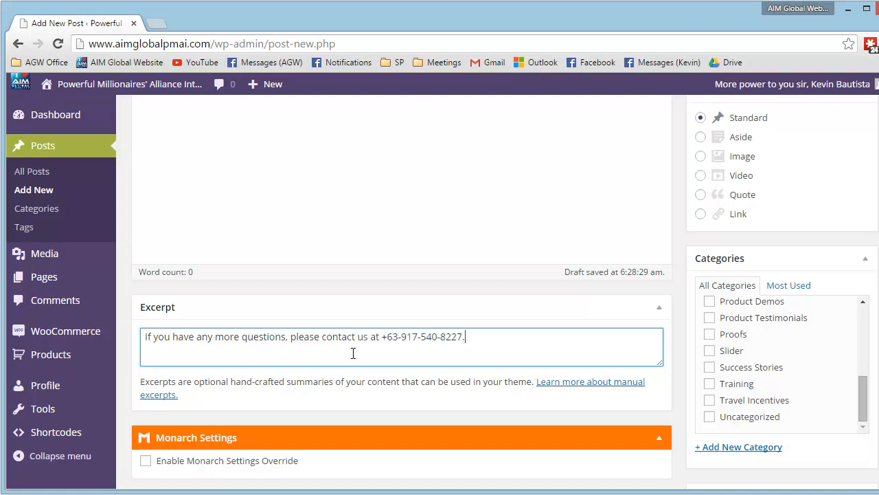
scroll(down, 3)
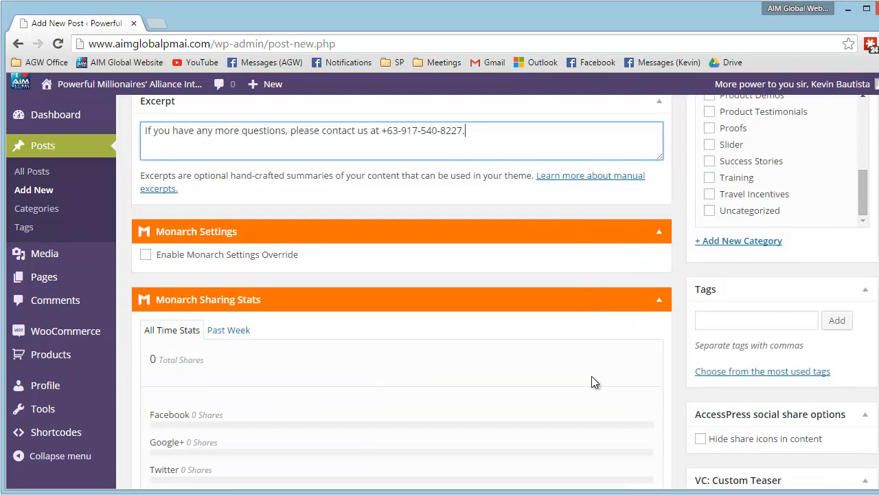
Step: Publish the Our Company post from the Publish box
scroll(down, 3)
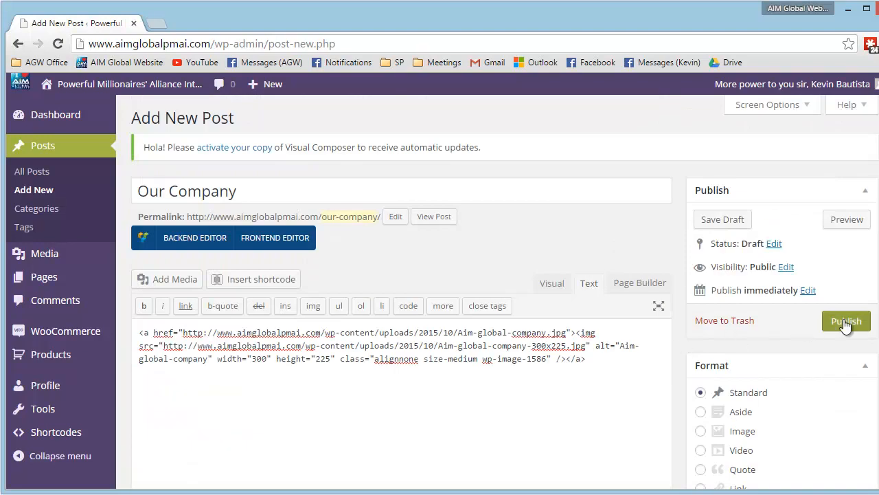
click(845, 320)
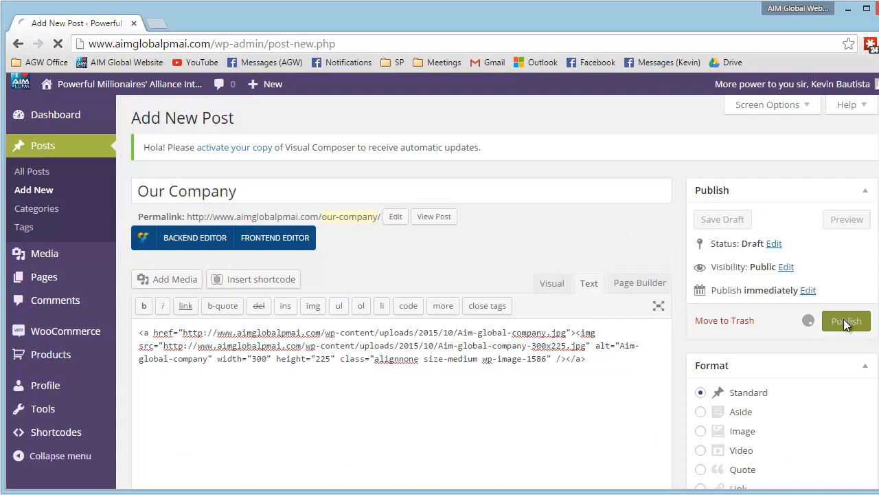
click(845, 321)
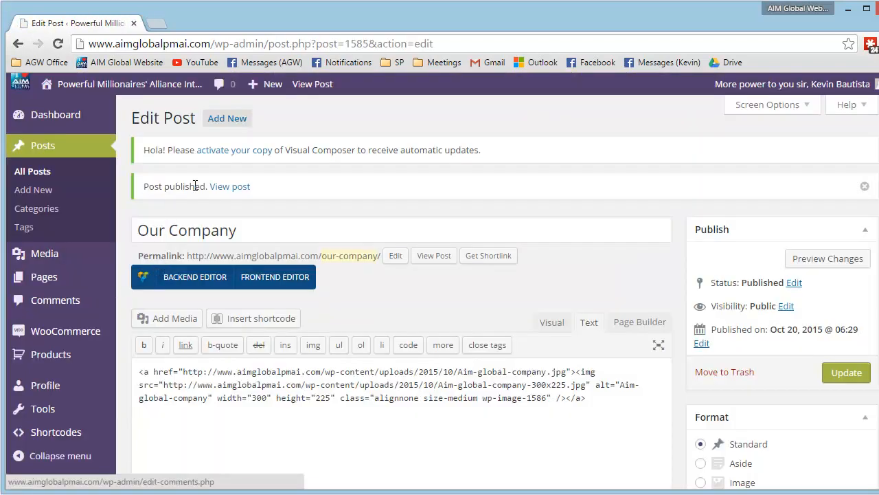
mouse_move(520, 229)
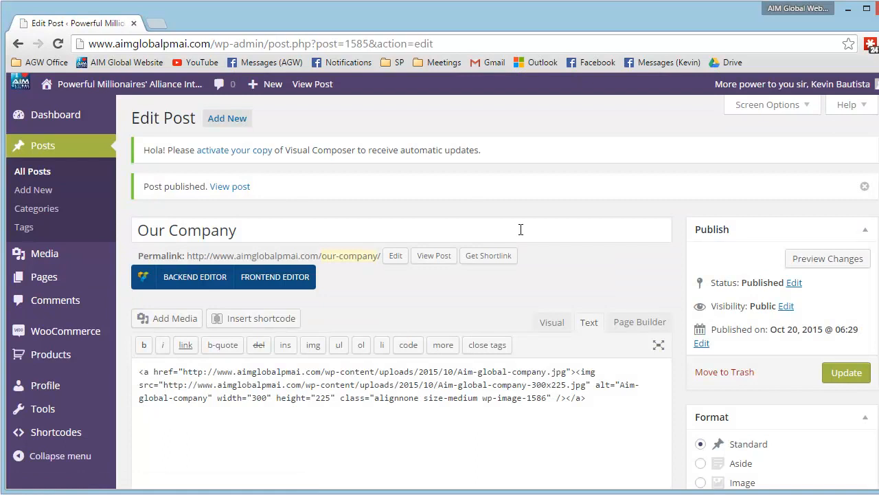
mouse_move(230, 191)
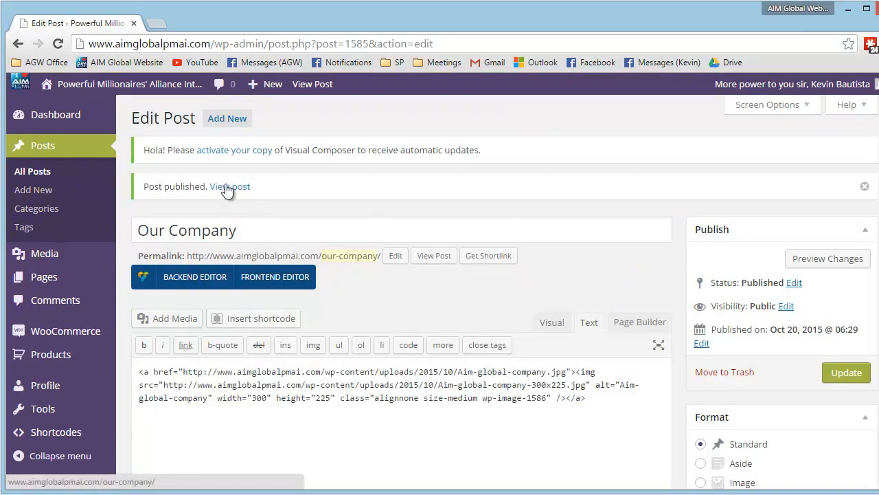
Step: View the live Our Company post, check title, date and image, then return to the editor
click(229, 186)
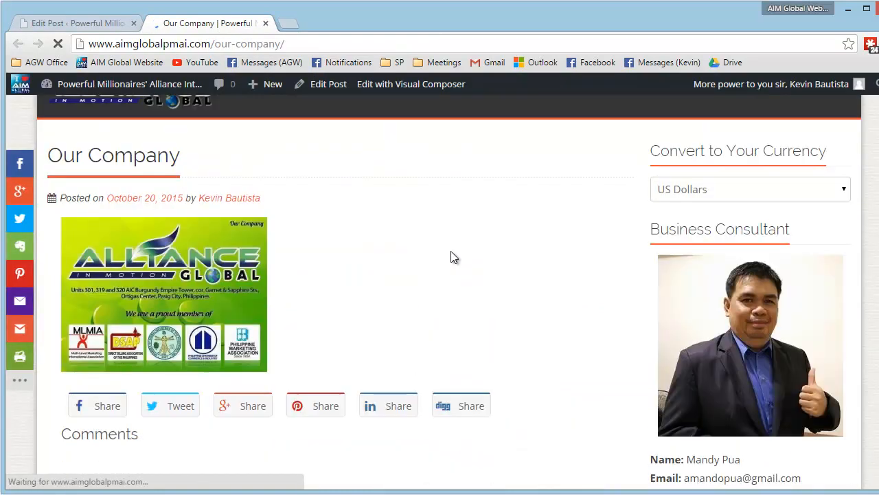
mouse_move(257, 290)
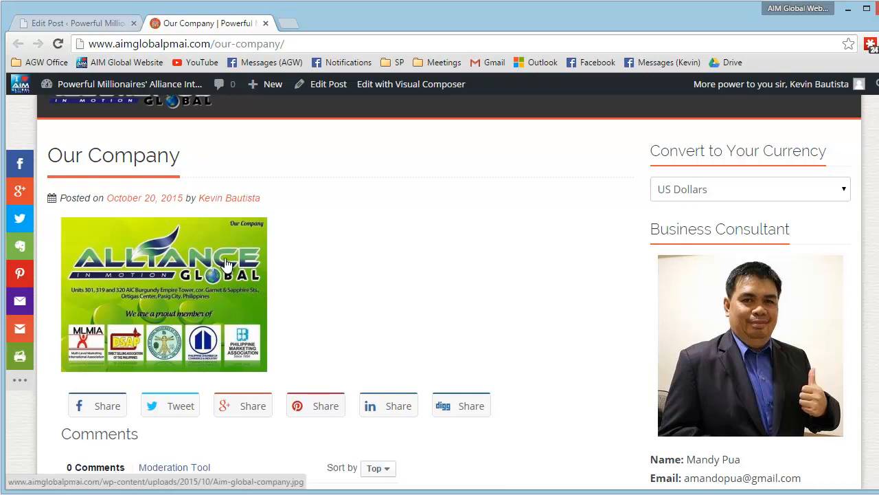
scroll(down, 3)
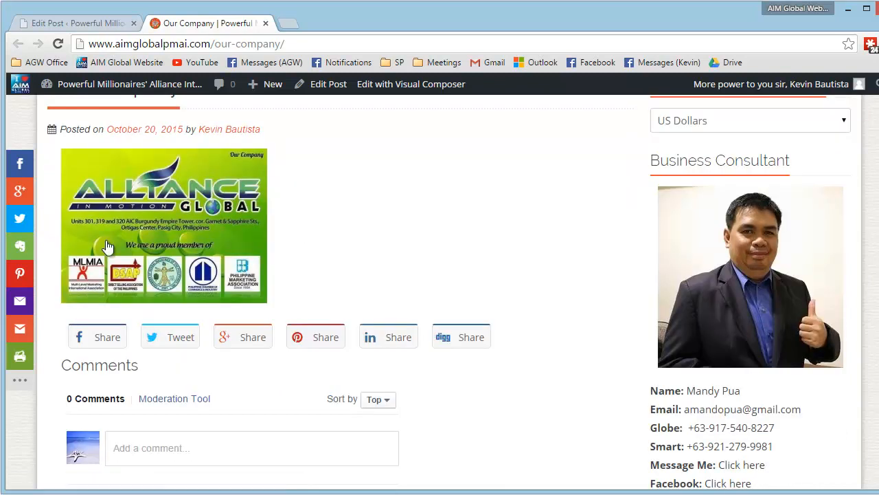
mouse_move(149, 227)
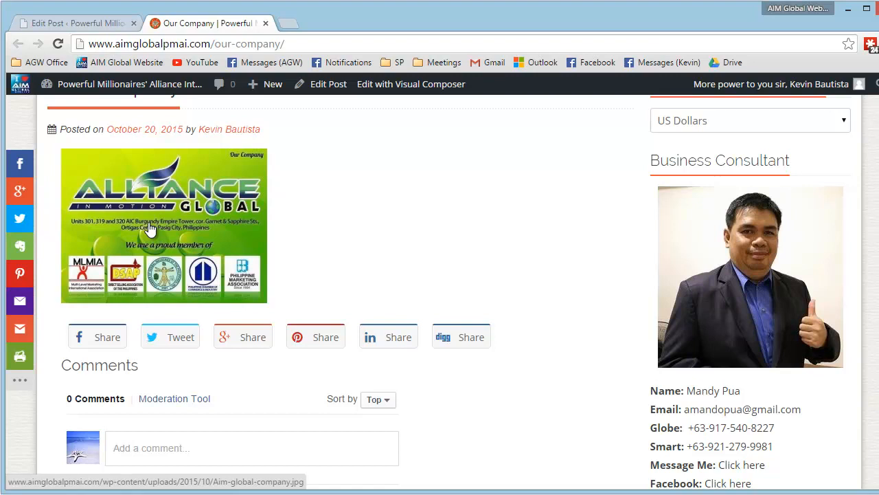
mouse_move(155, 199)
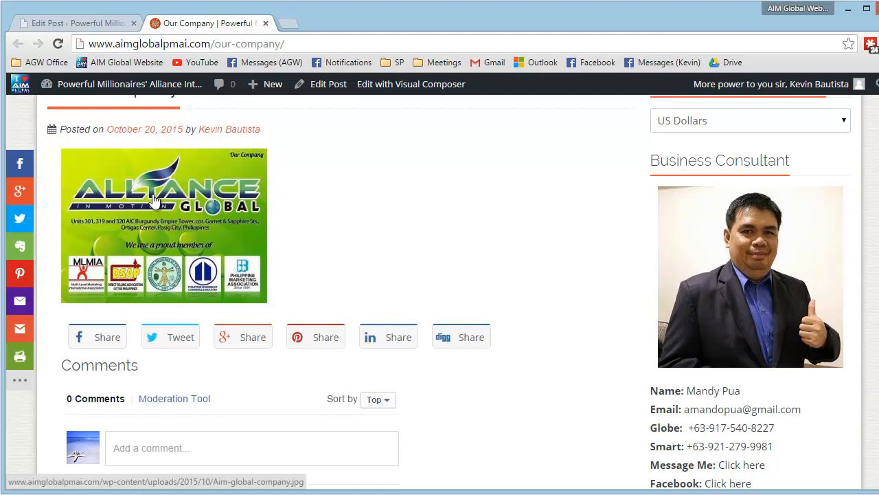
mouse_move(532, 191)
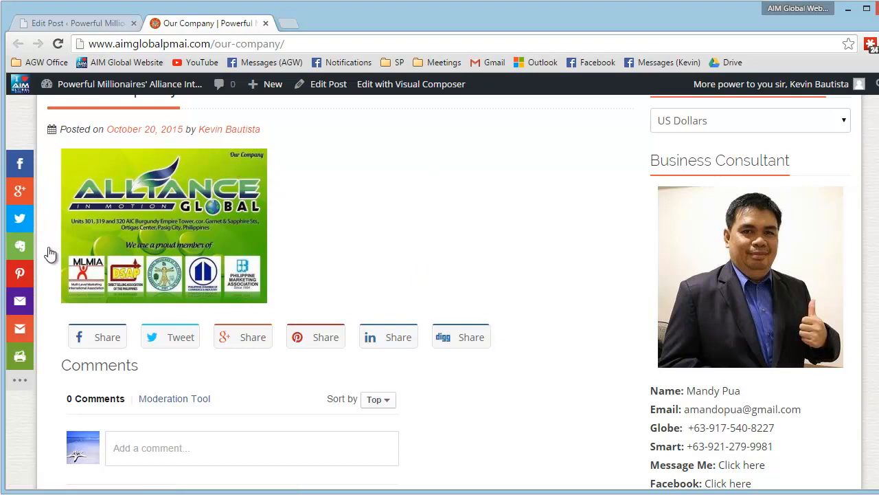
scroll(up, 3)
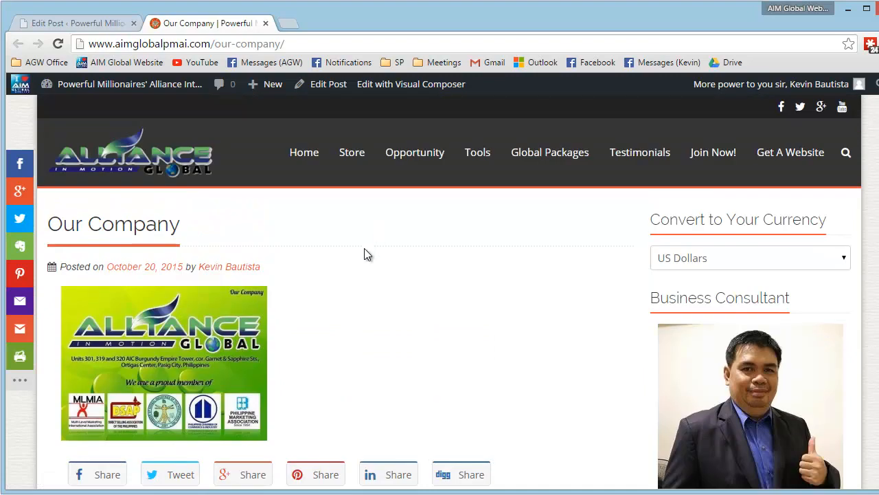
scroll(down, 3)
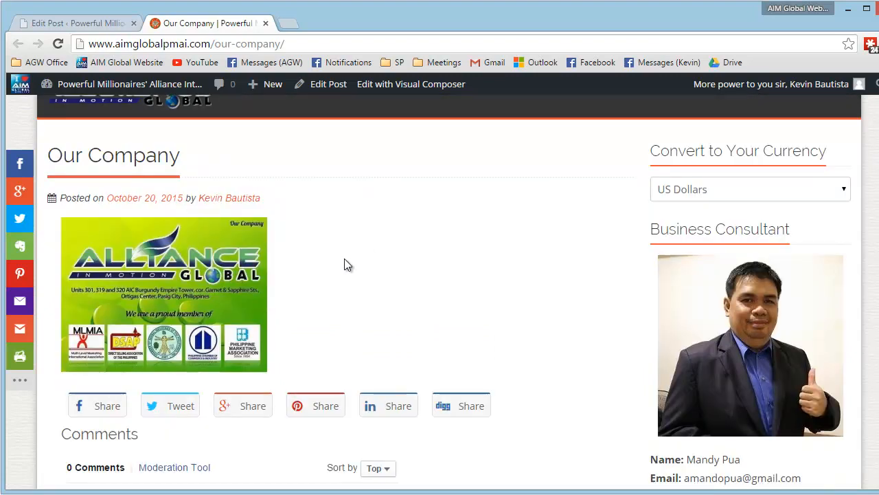
mouse_move(405, 294)
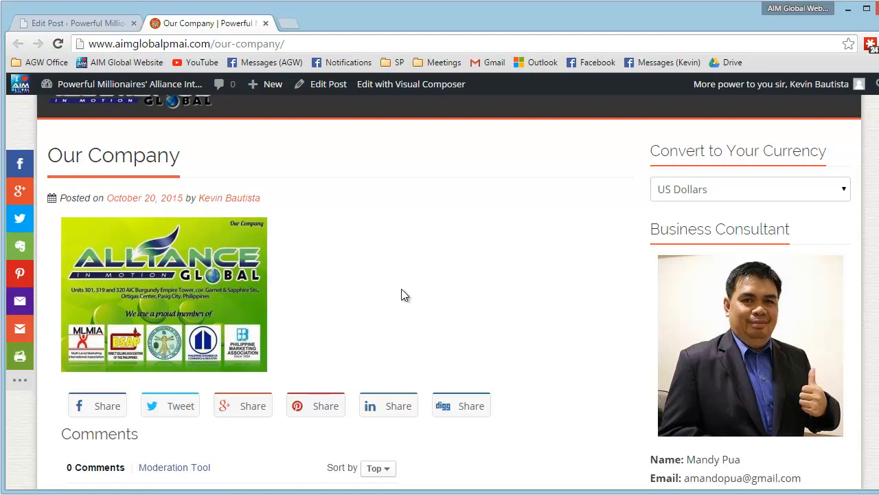
click(69, 22)
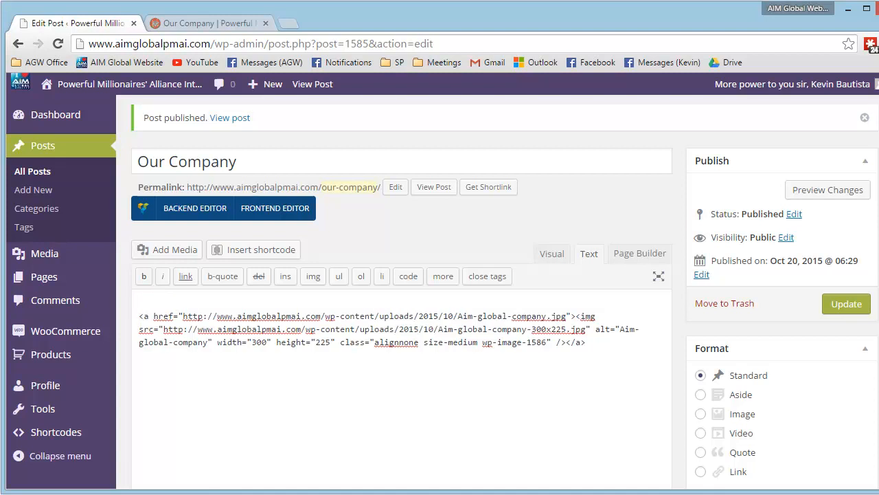
Step: Add 'Please let us know if you have any questions.' above the image and update the post
text(Please)
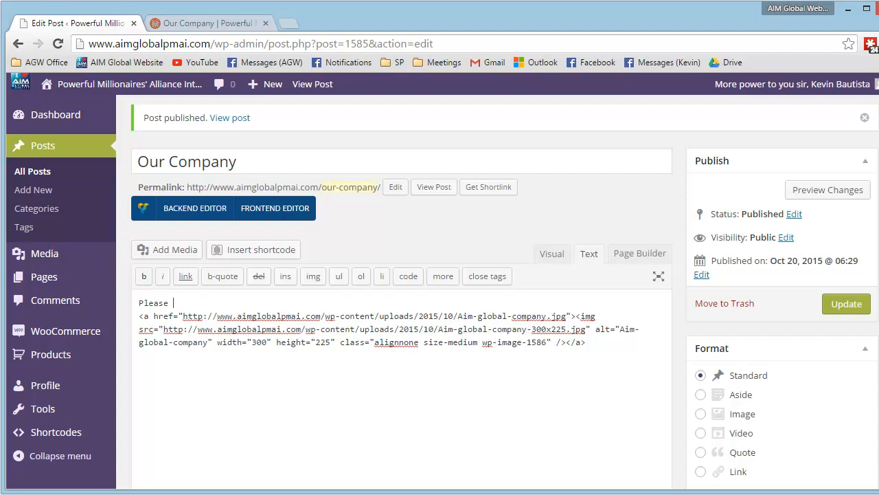
text(let us know)
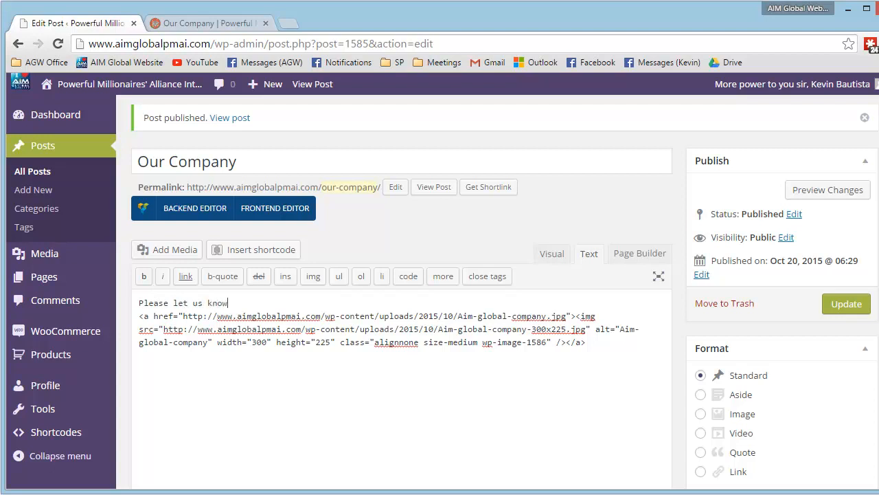
text(if you have any questions.)
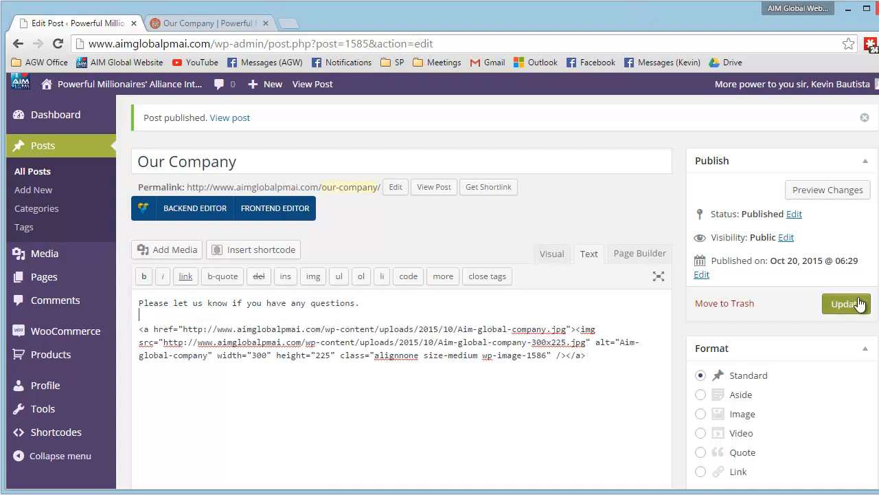
click(846, 303)
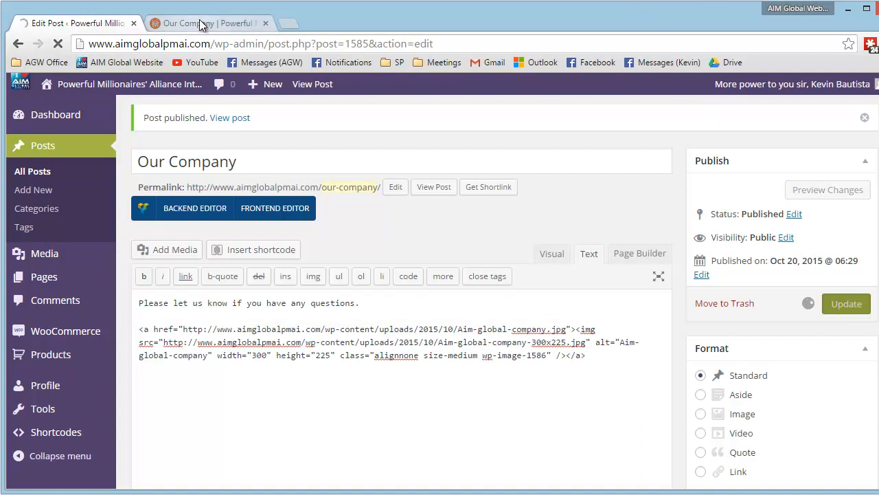
Step: Reload the live Our Company tab to see the intro line above the image
click(199, 22)
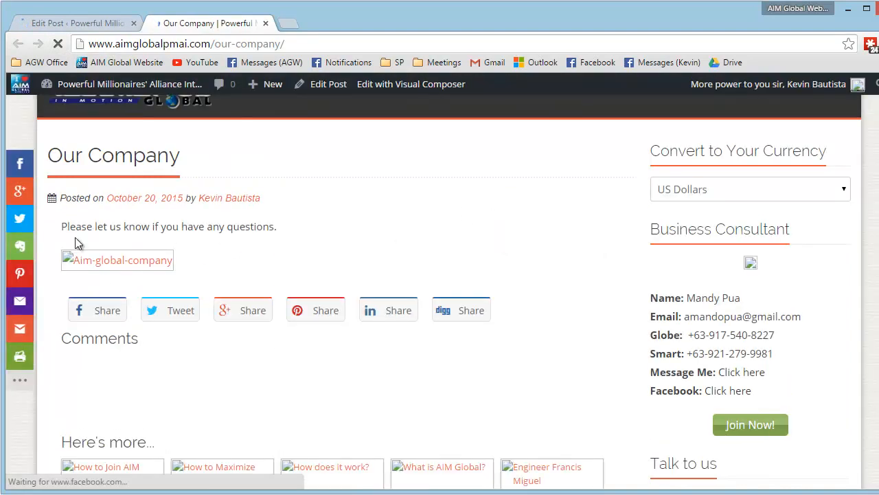
scroll(down, 3)
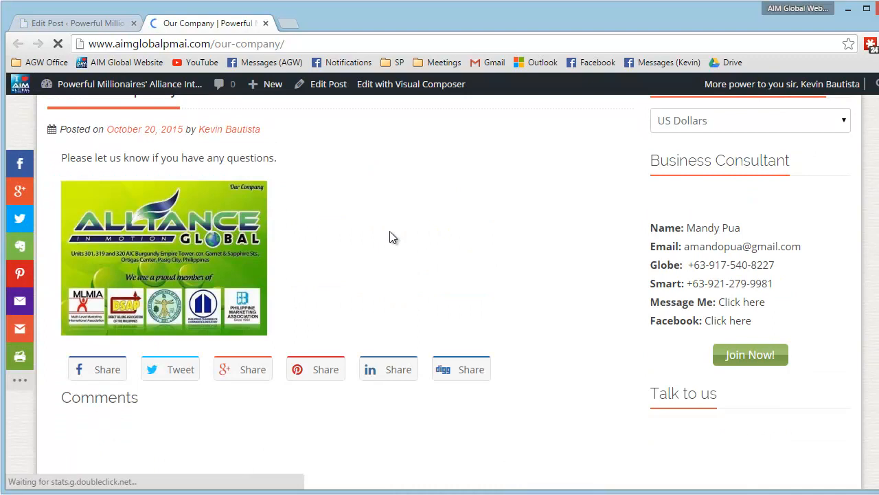